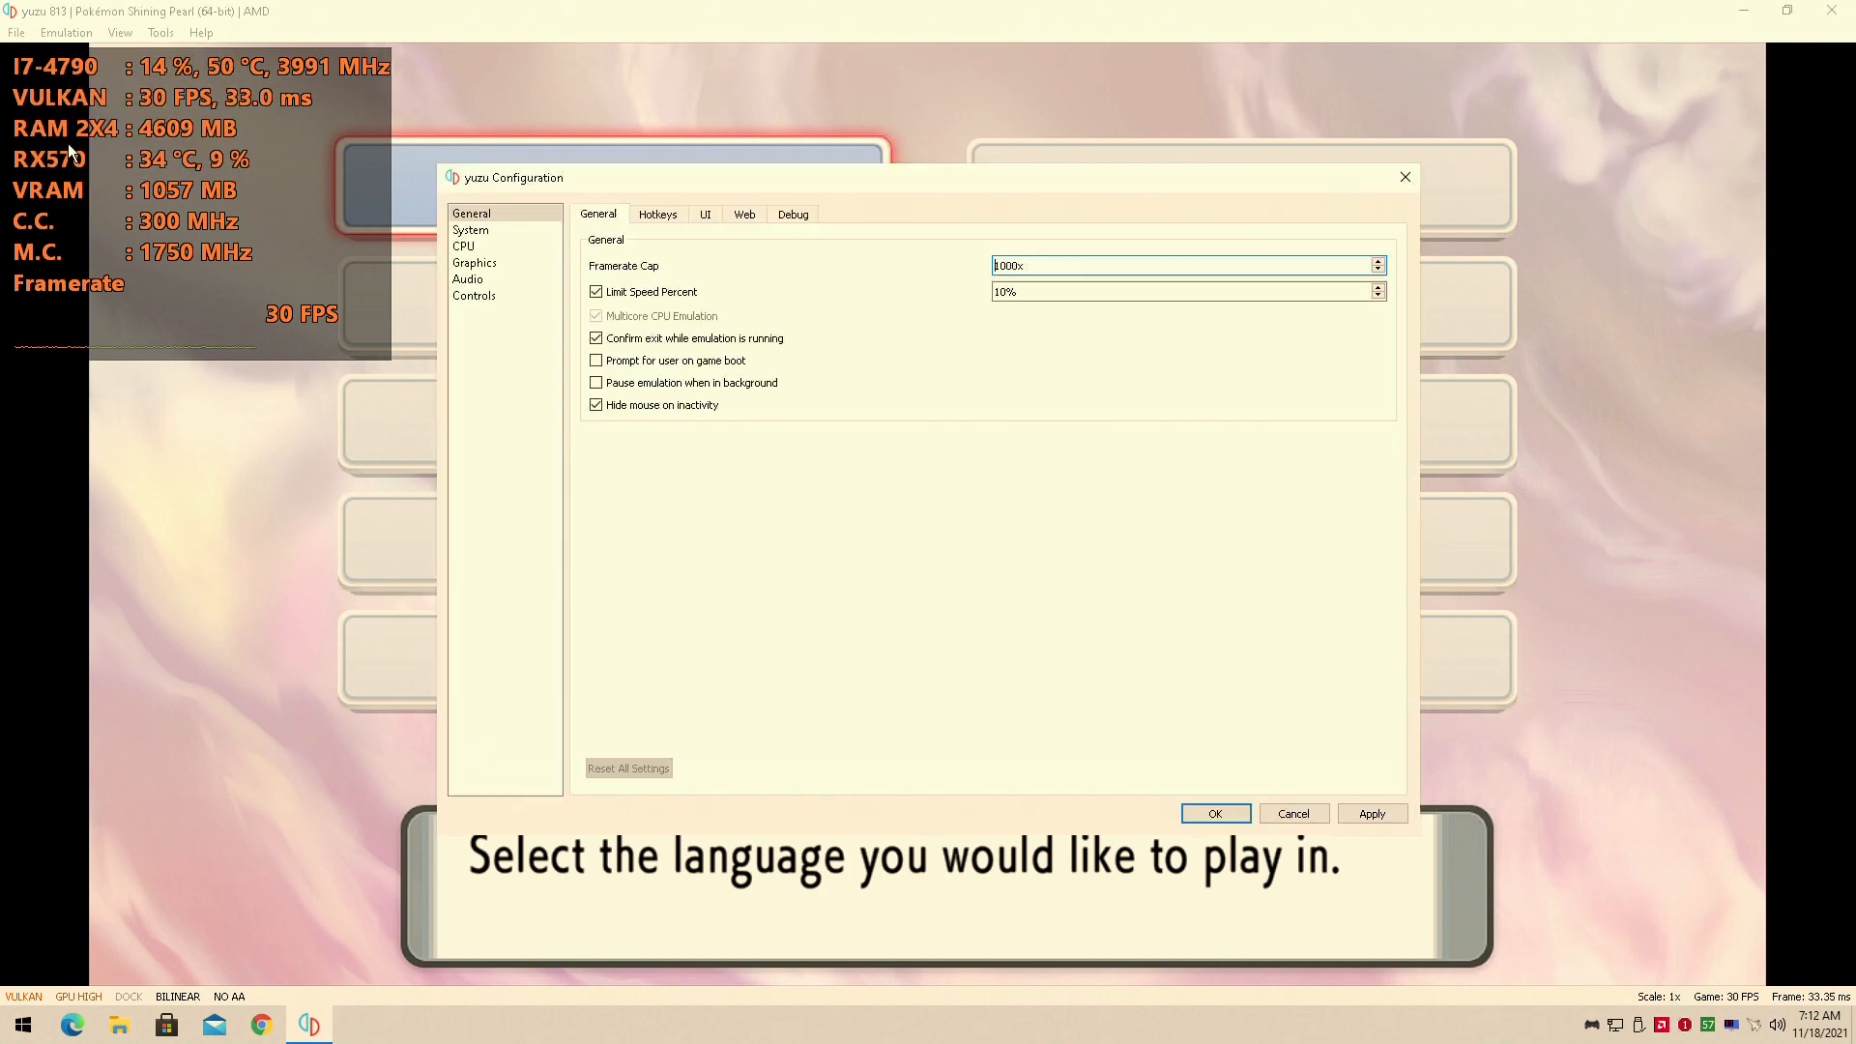
Review the System and CPU settings pages, then bring up the Graphics page.
click(470, 230)
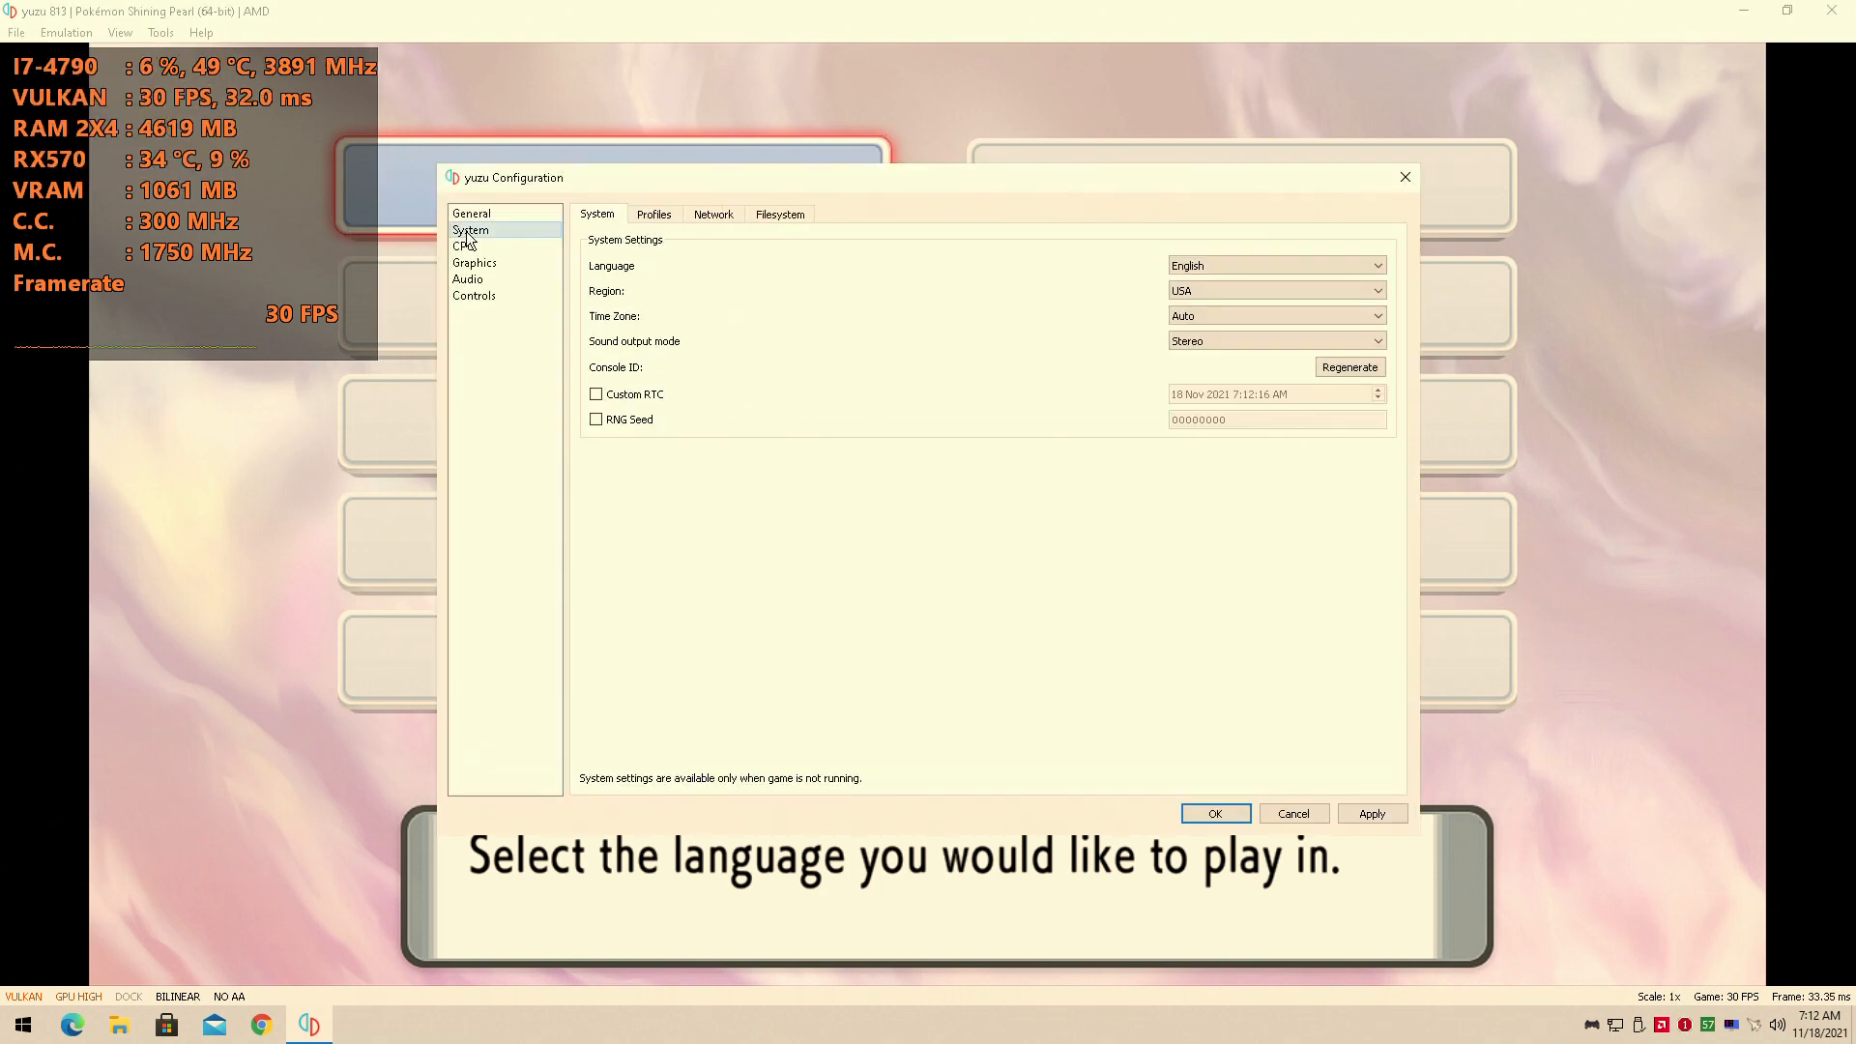
click(462, 245)
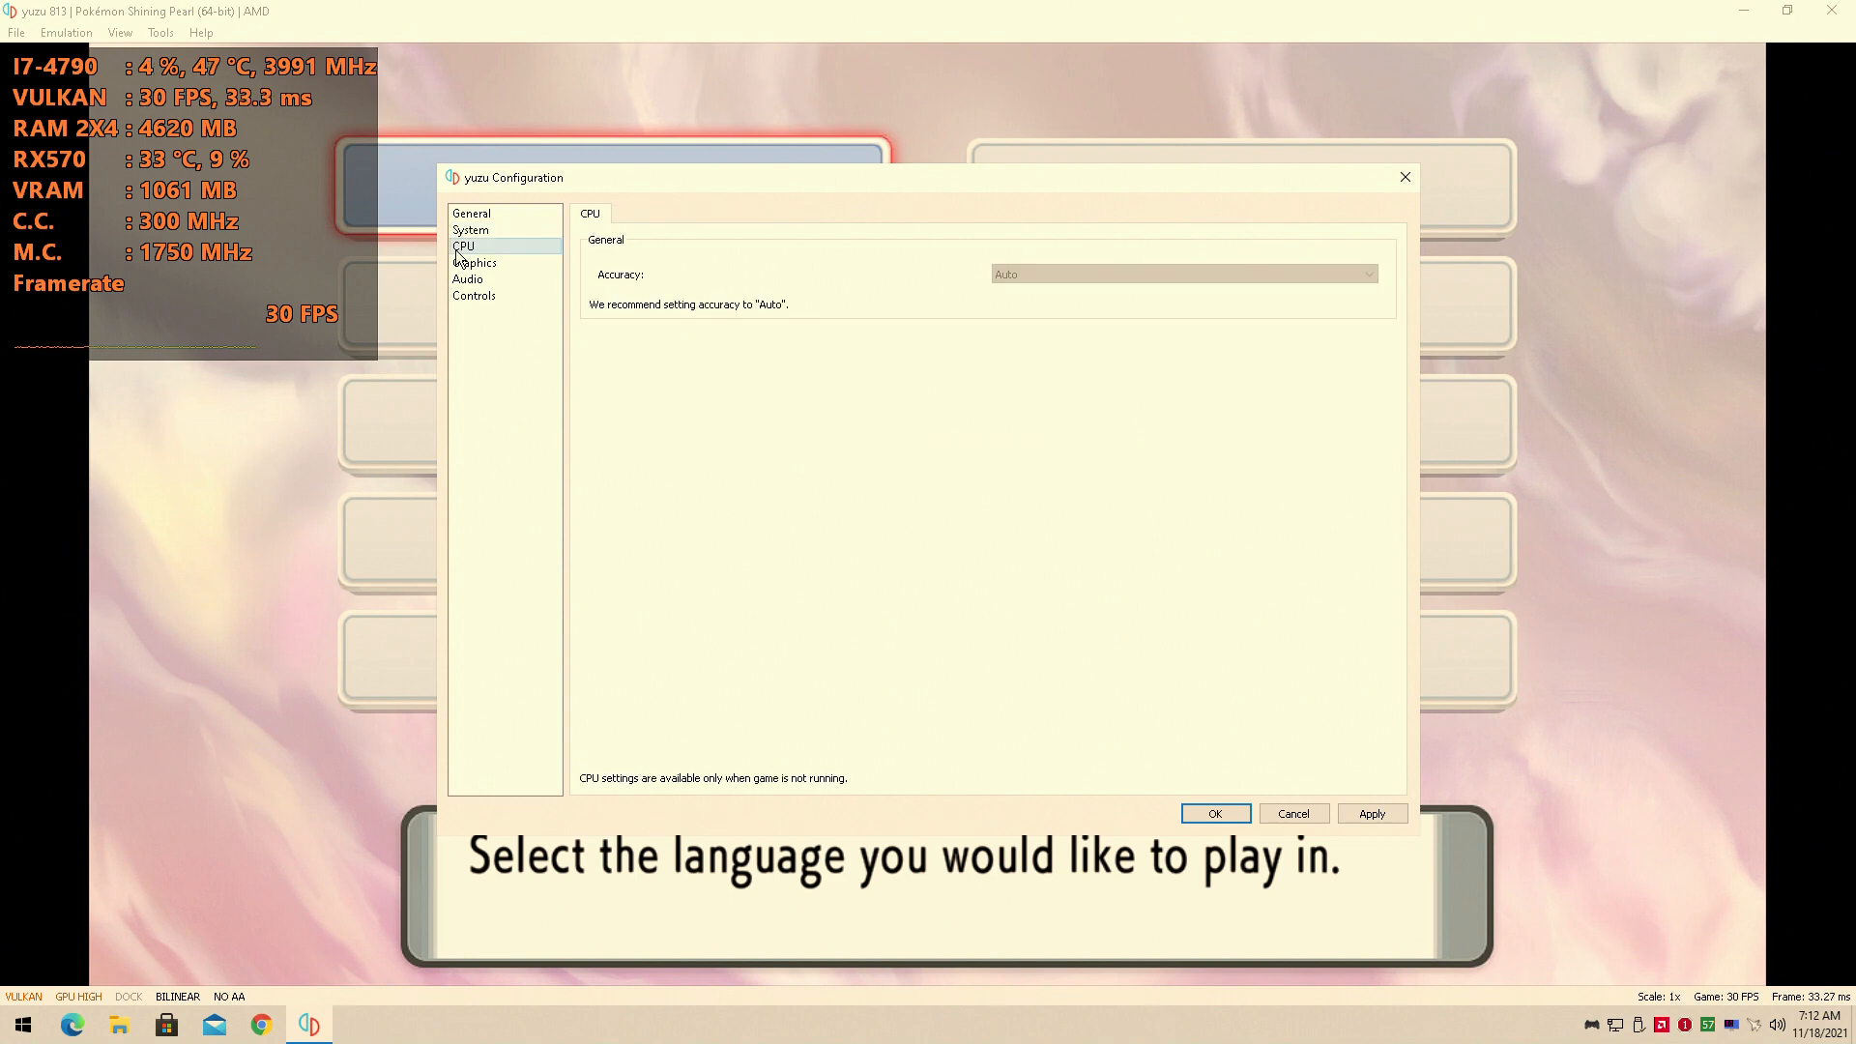
click(473, 263)
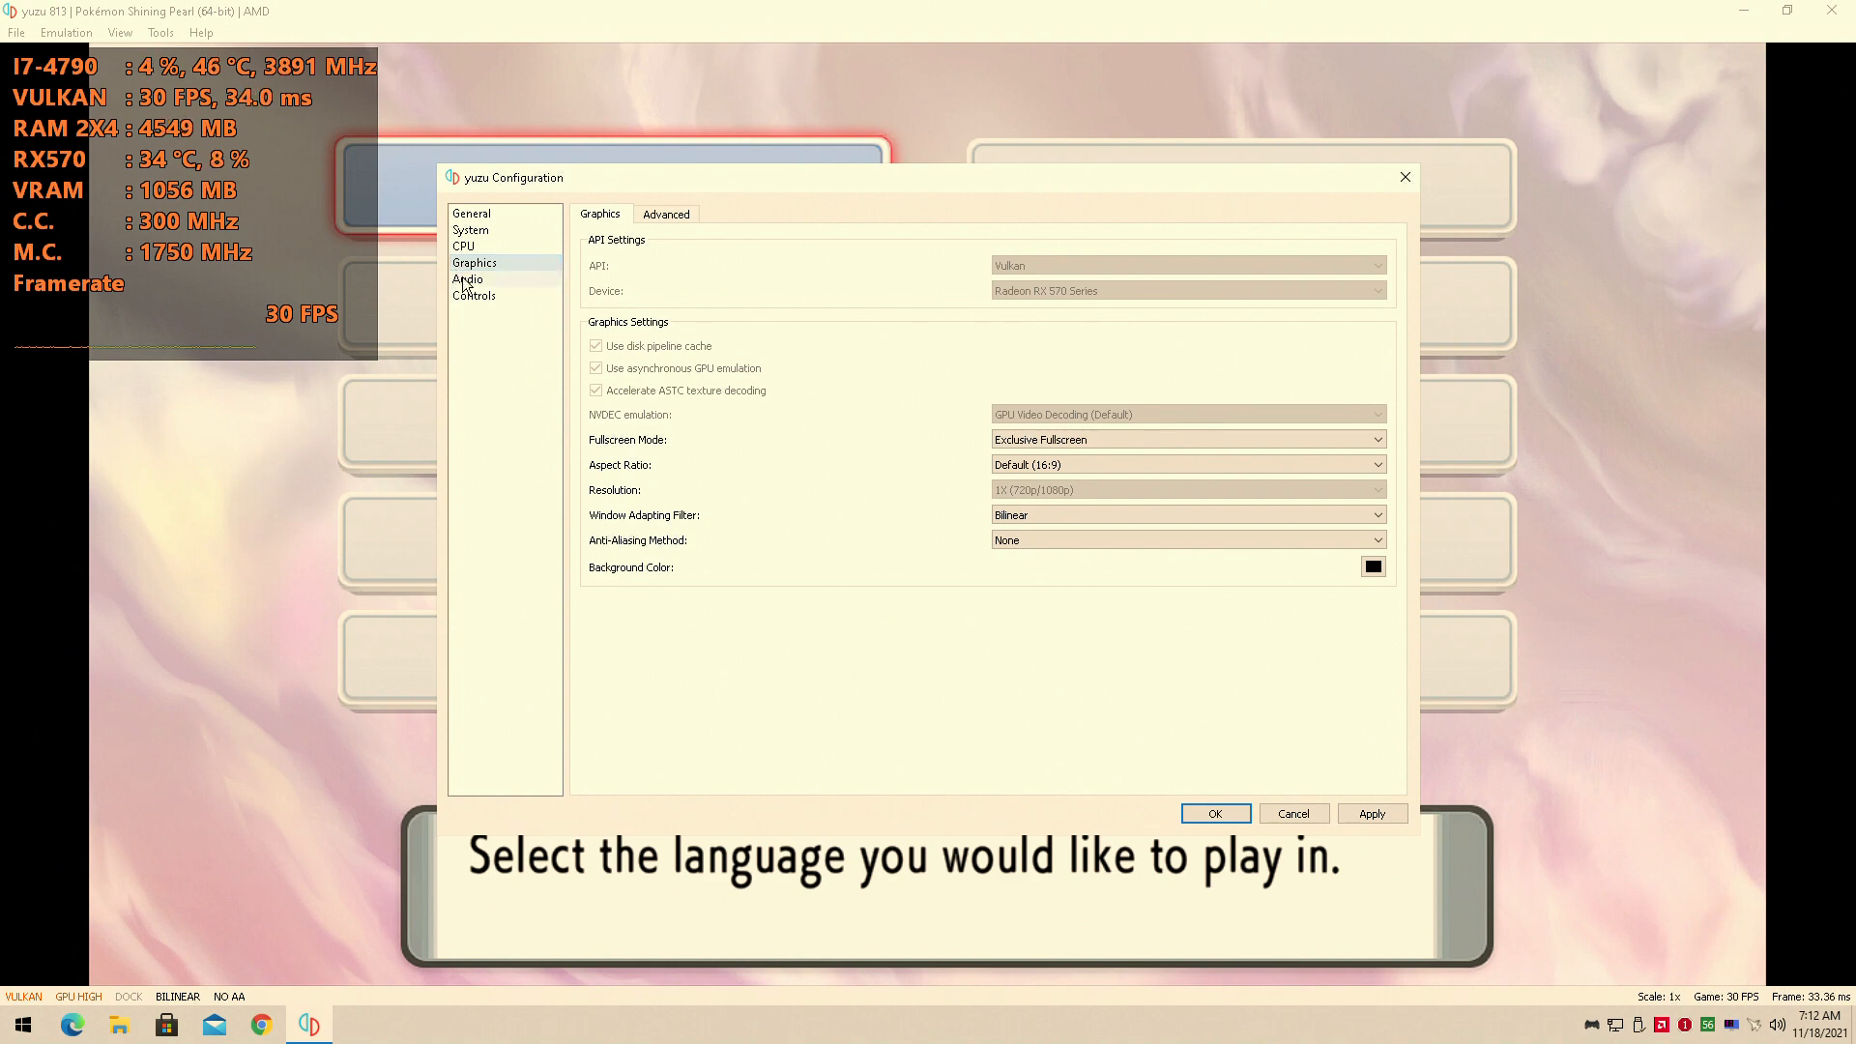
Review the Controls and Advanced Graphics pages, then revisit Graphics, System and CPU.
click(474, 293)
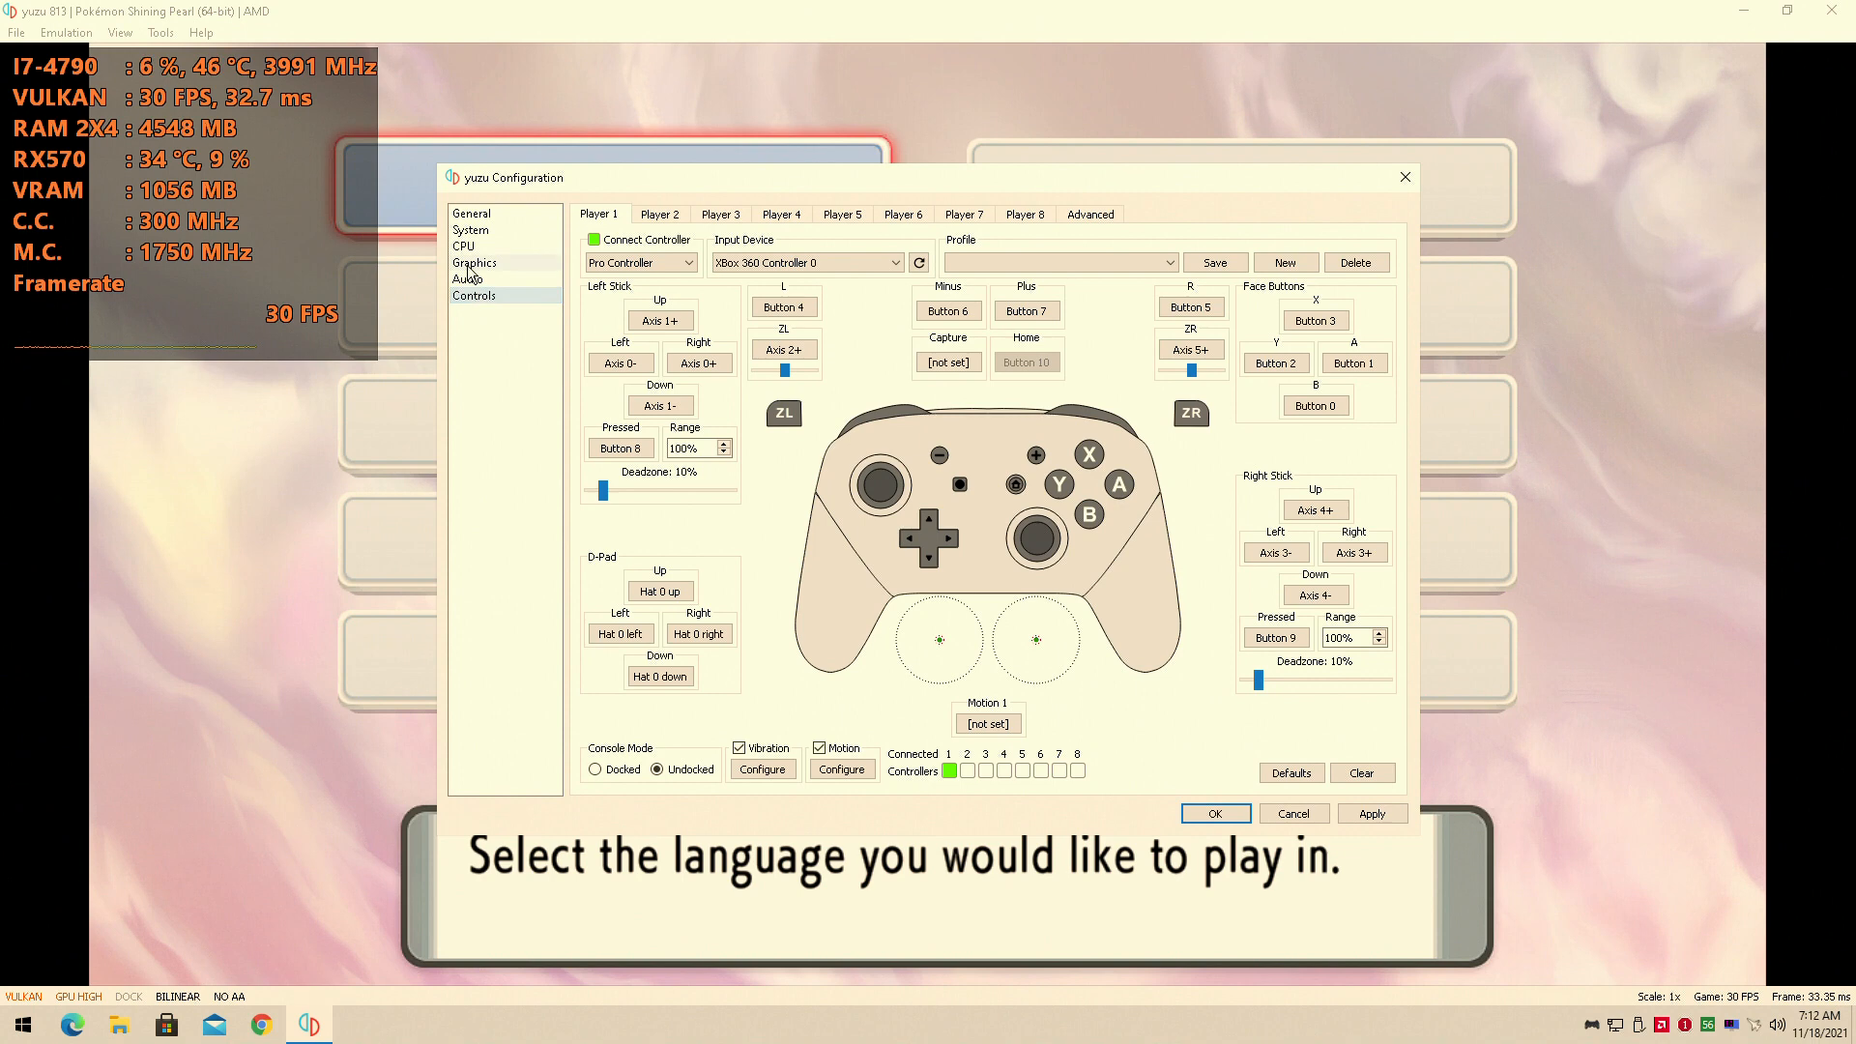
click(473, 263)
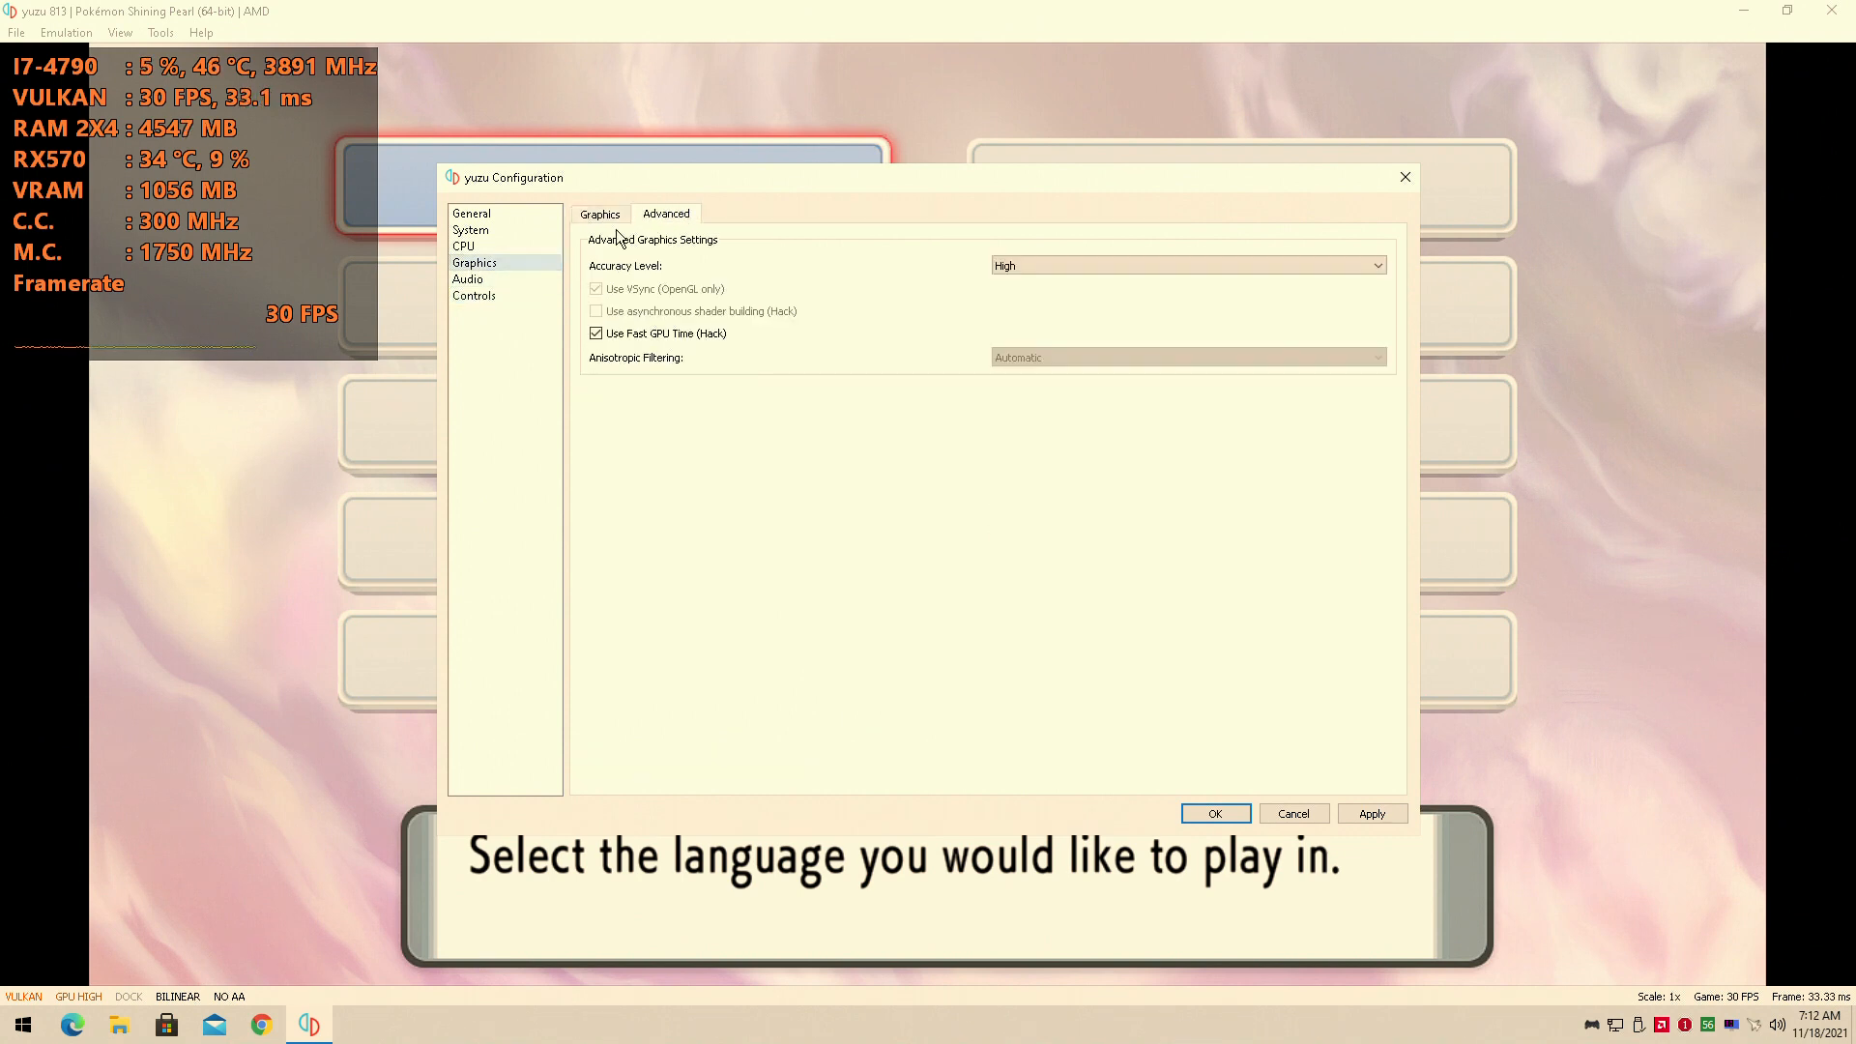
click(599, 214)
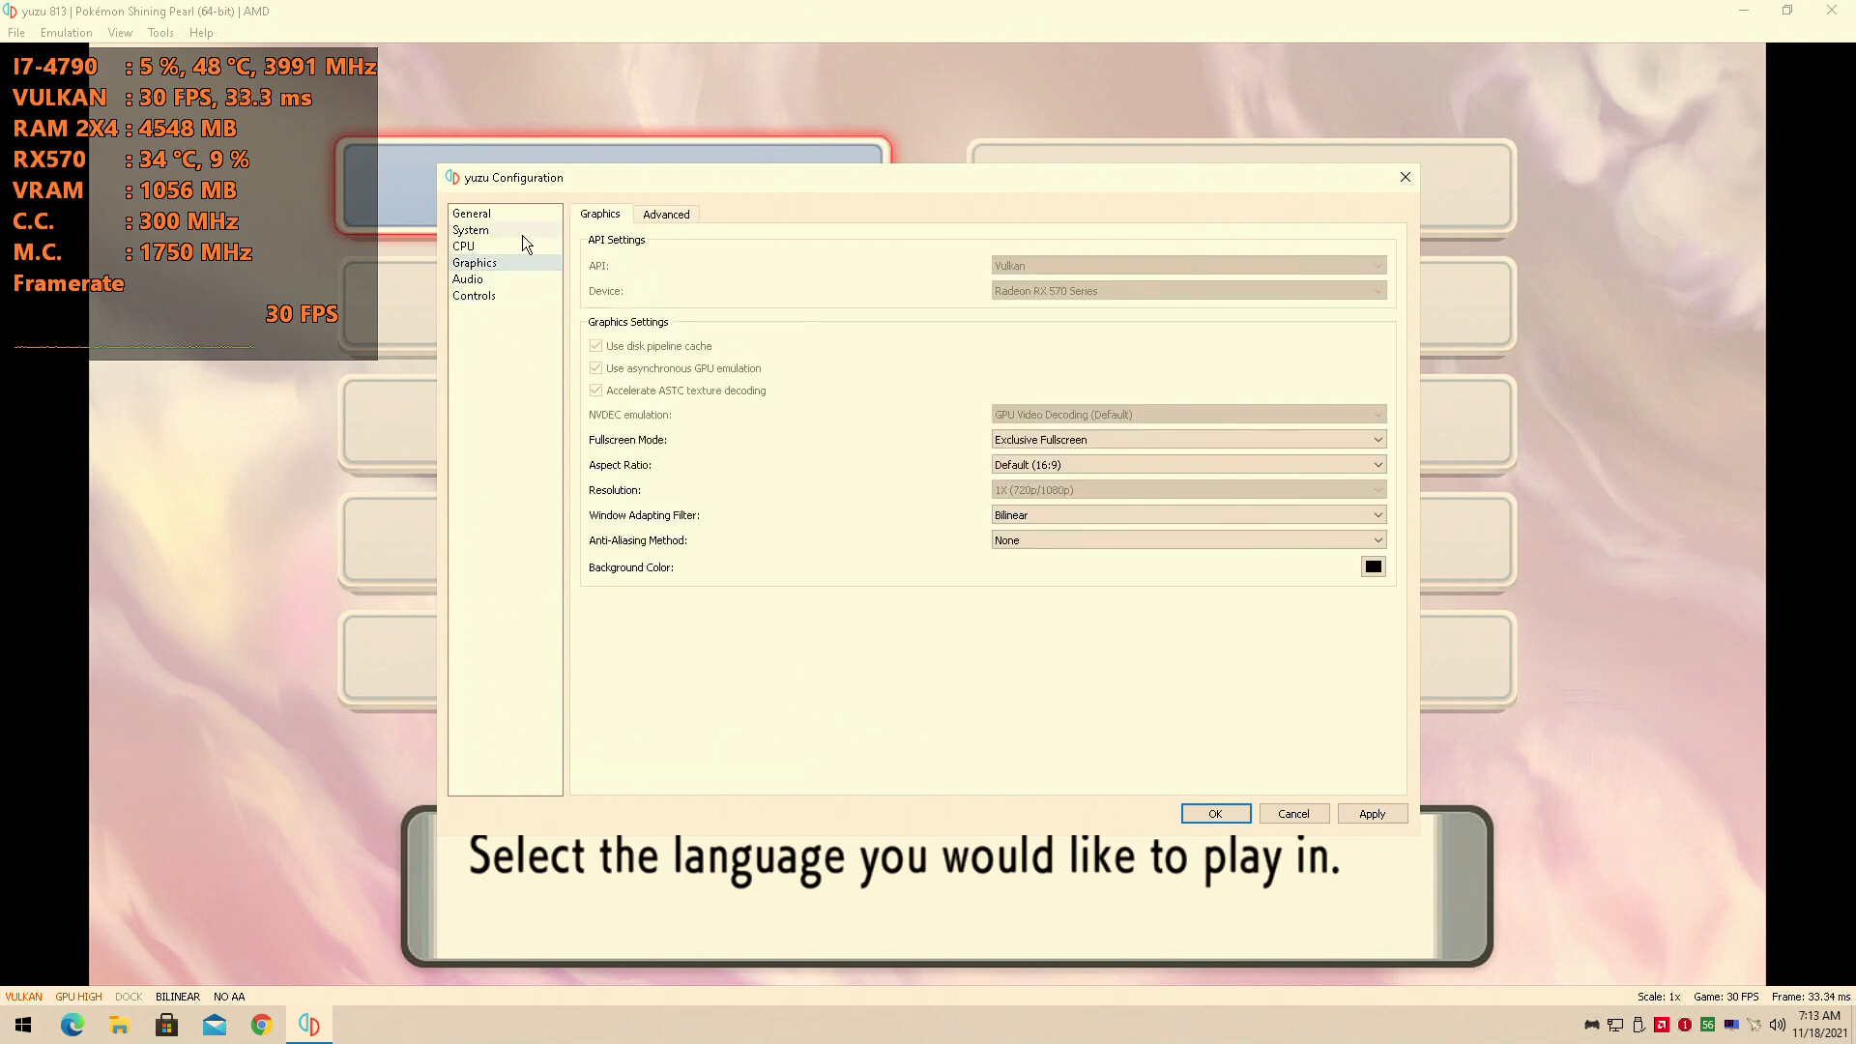
click(470, 230)
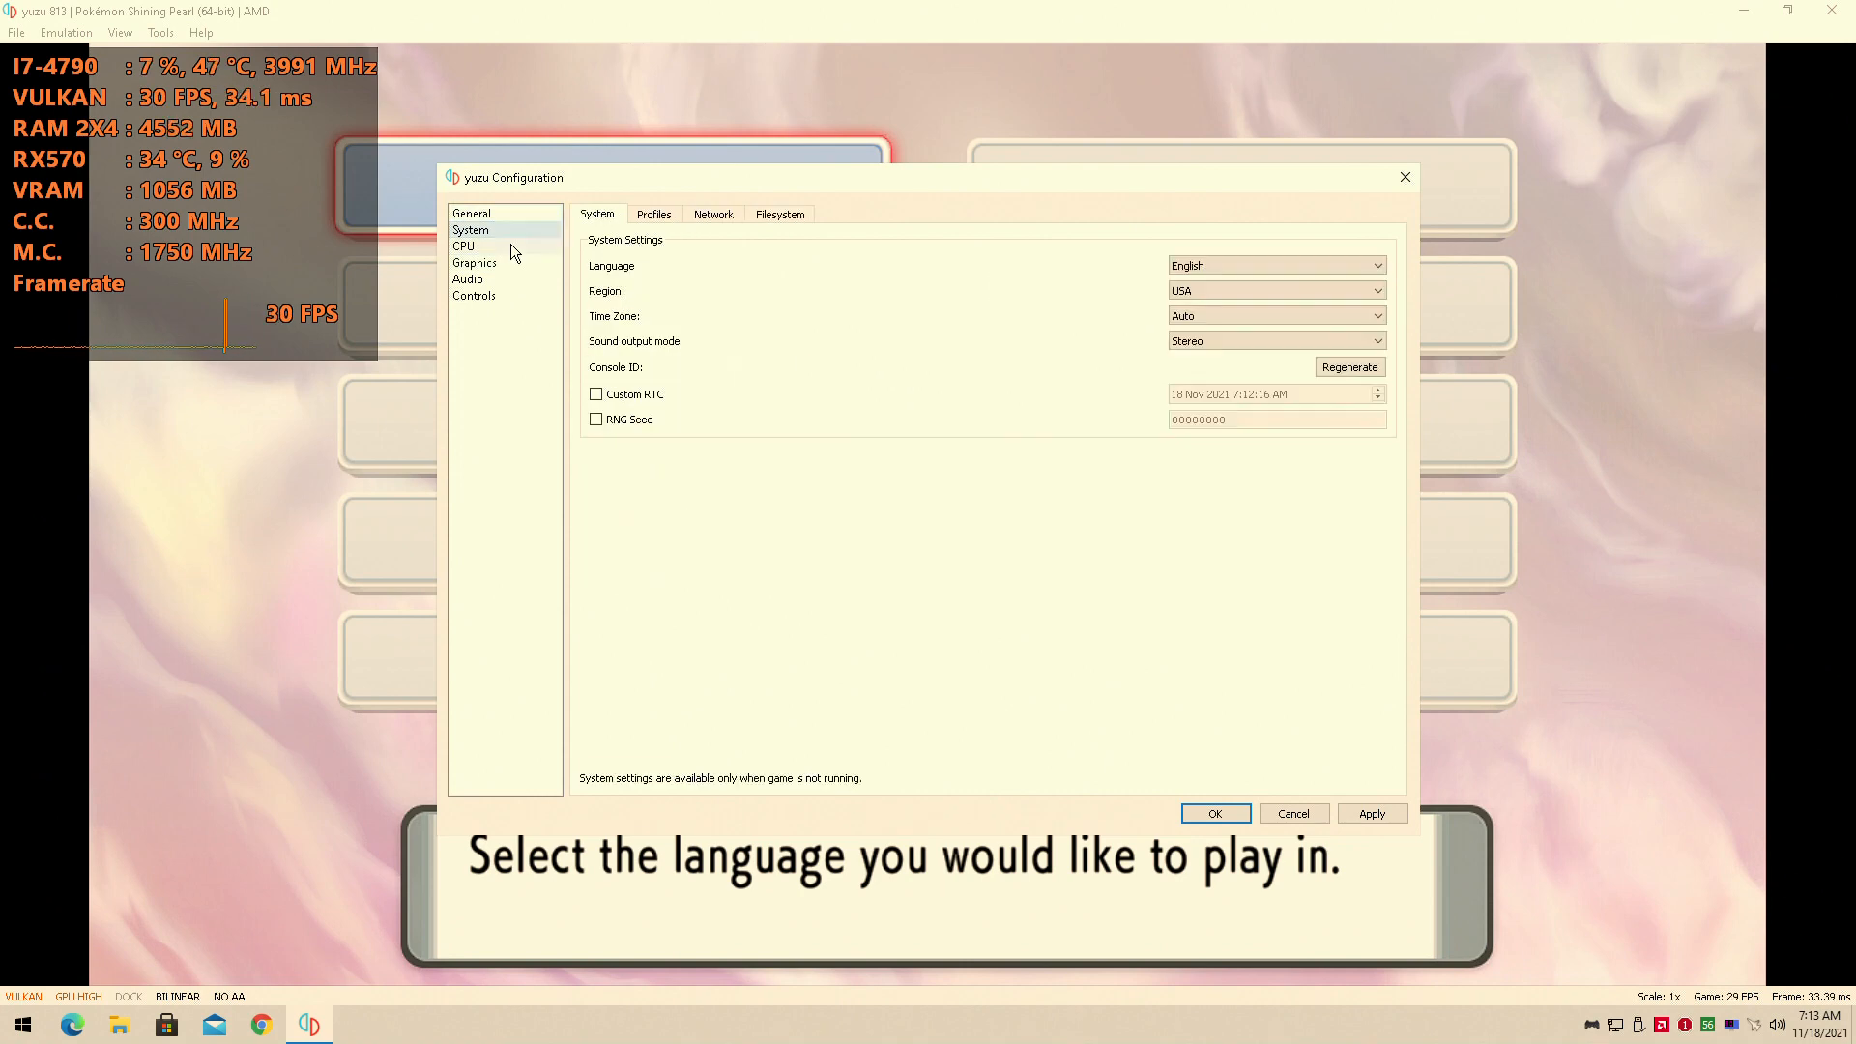
click(462, 246)
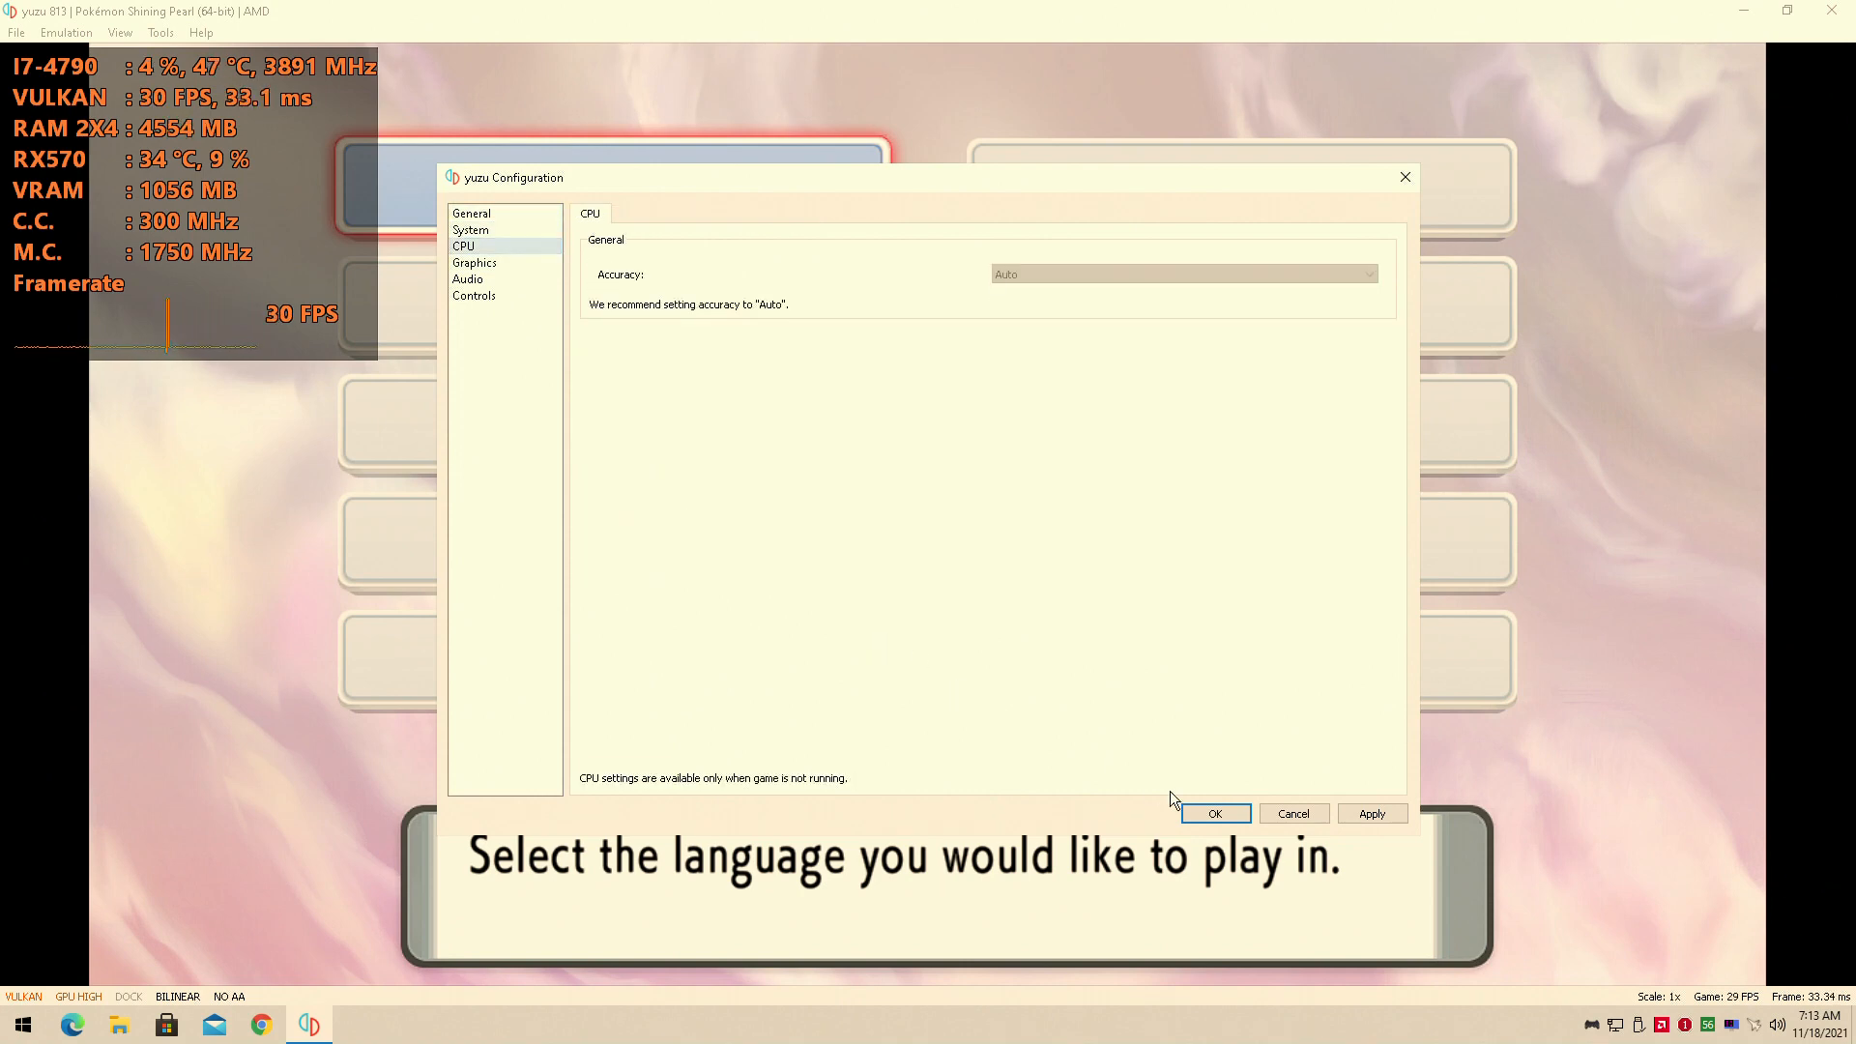
Accept the configuration with OK and confirm the game's language prompt to continue loading.
click(1215, 814)
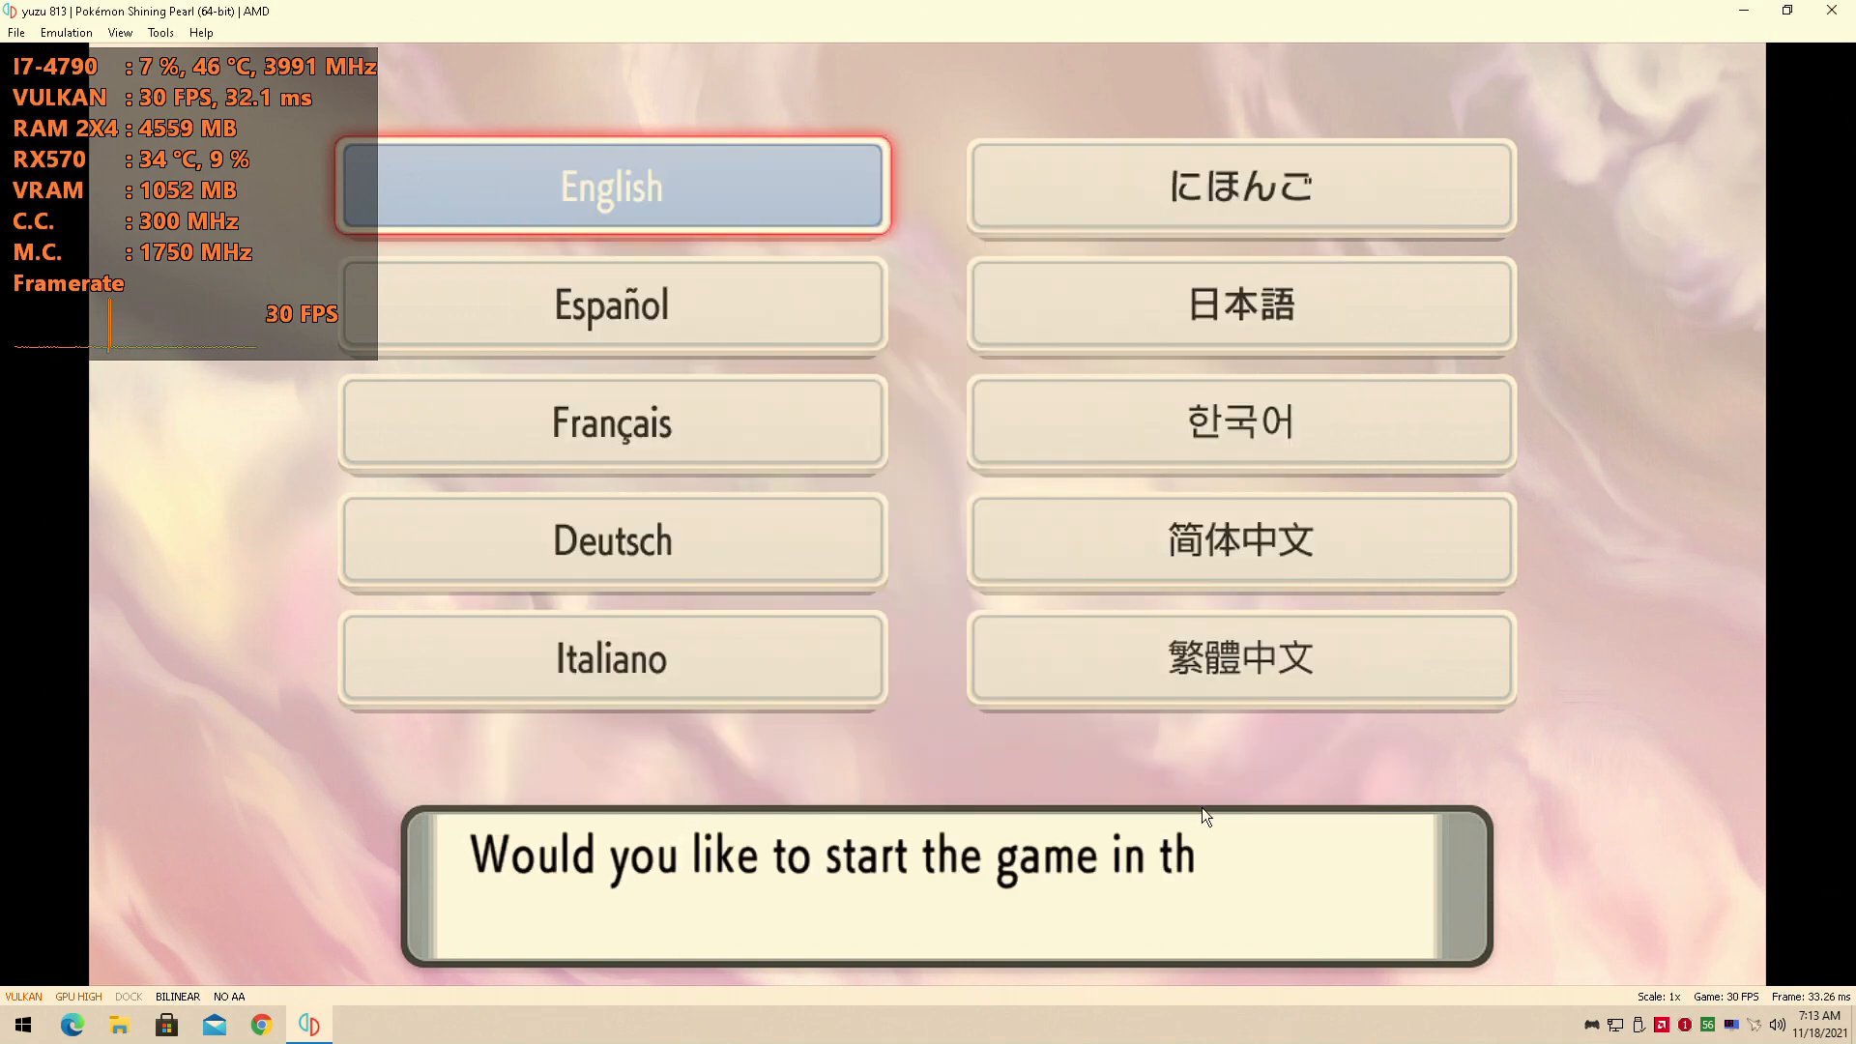
click(611, 185)
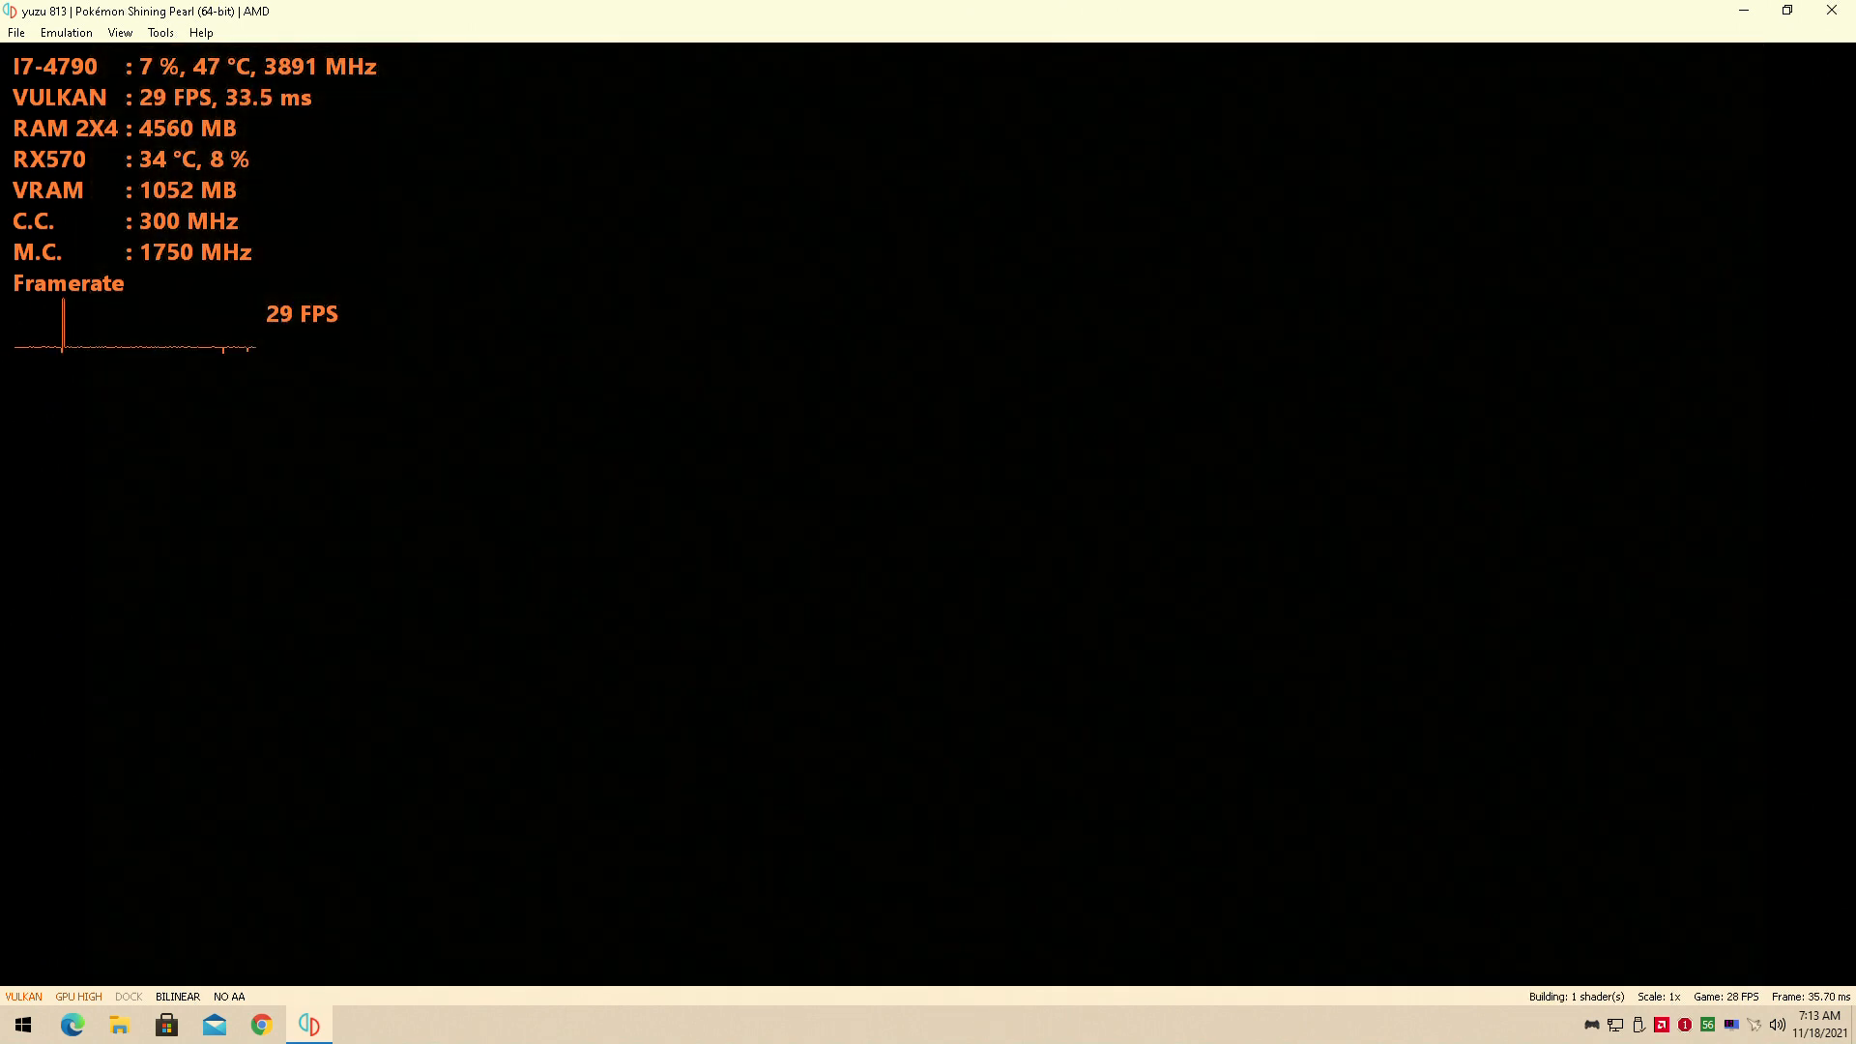